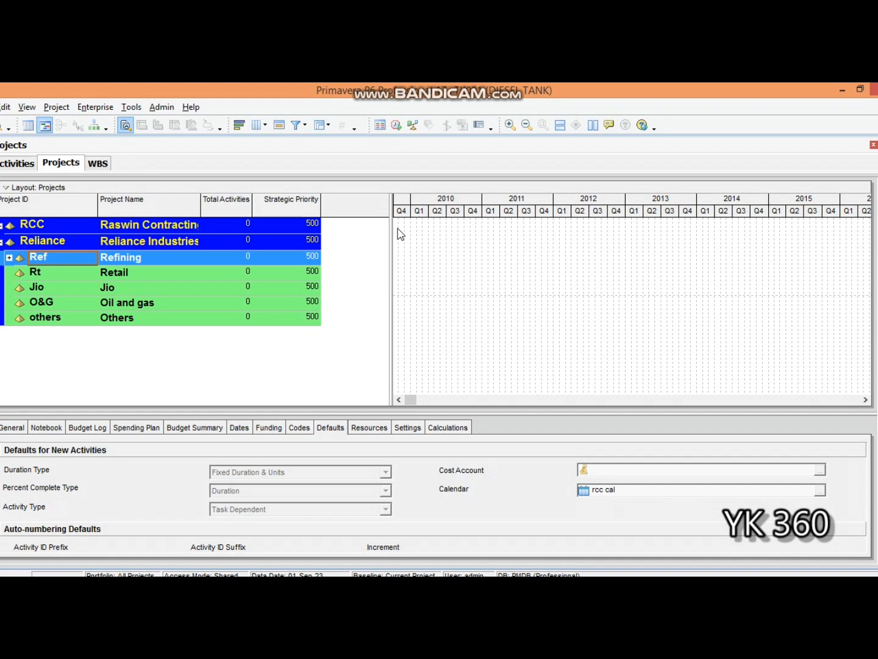
Expand Refining to reveal BP Mobil and the TK001 DIESEL TANK project.
click(10, 256)
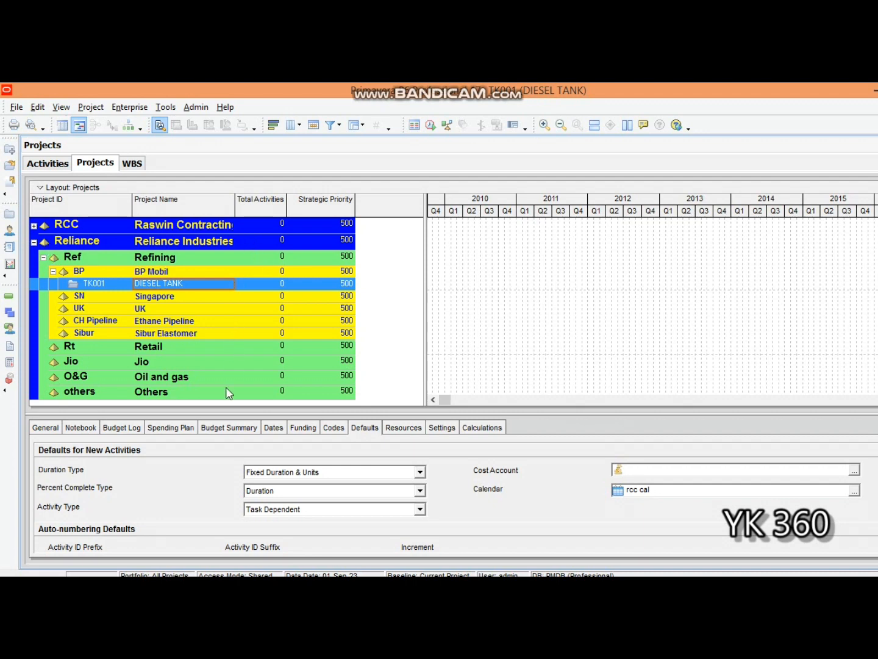
mouse_move(202, 377)
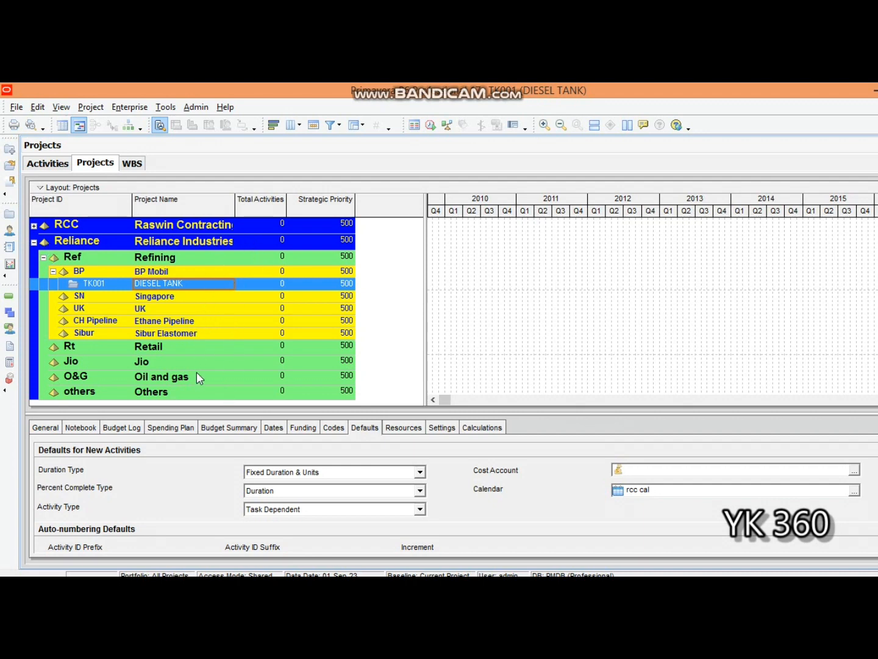
mouse_move(168, 268)
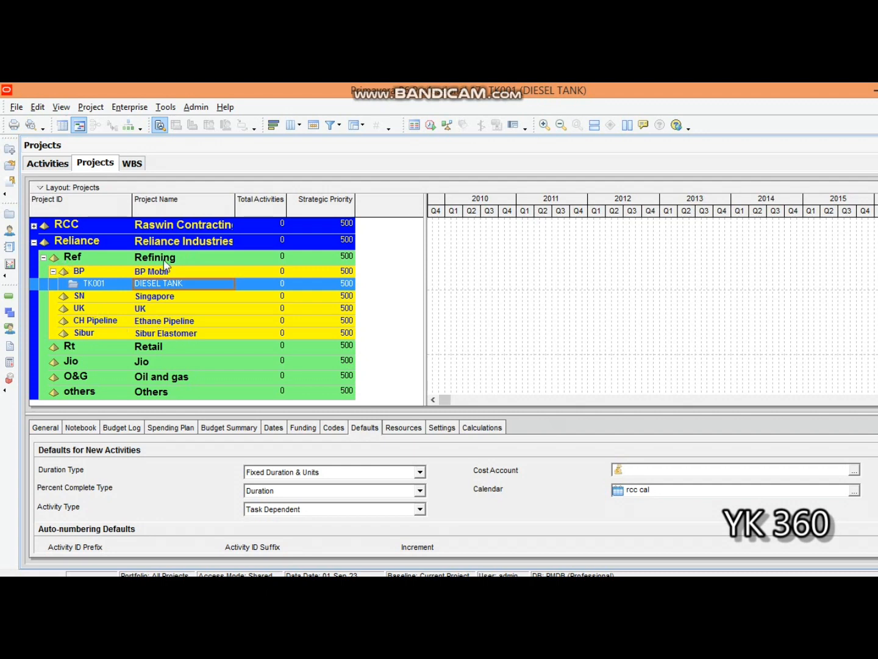
mouse_move(202, 408)
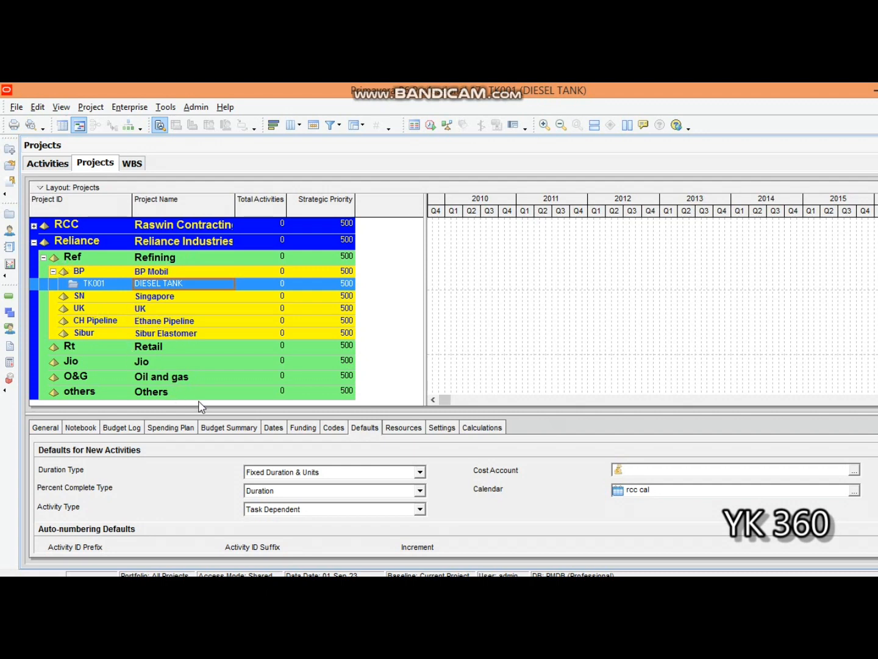
mouse_move(108, 312)
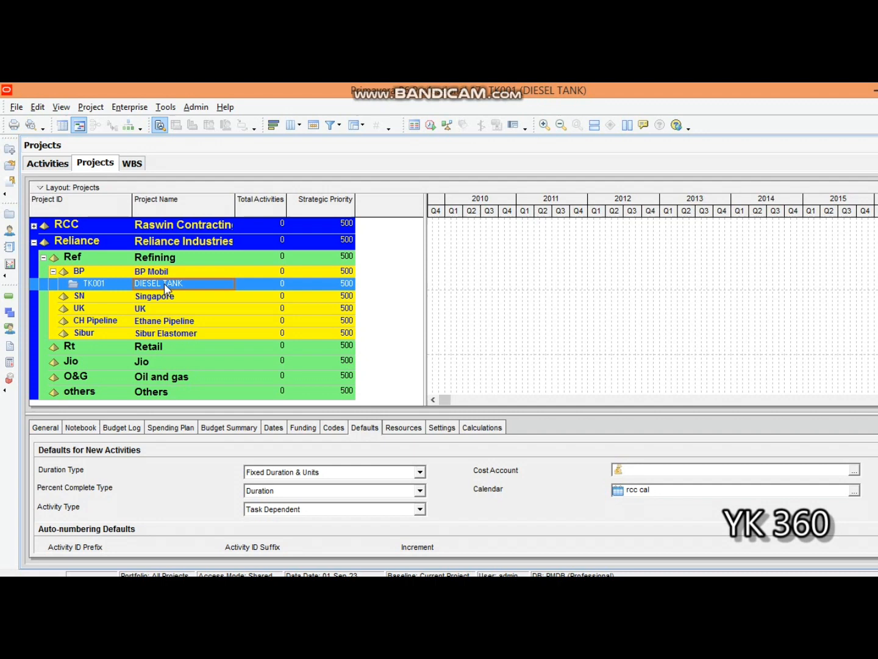
mouse_move(214, 295)
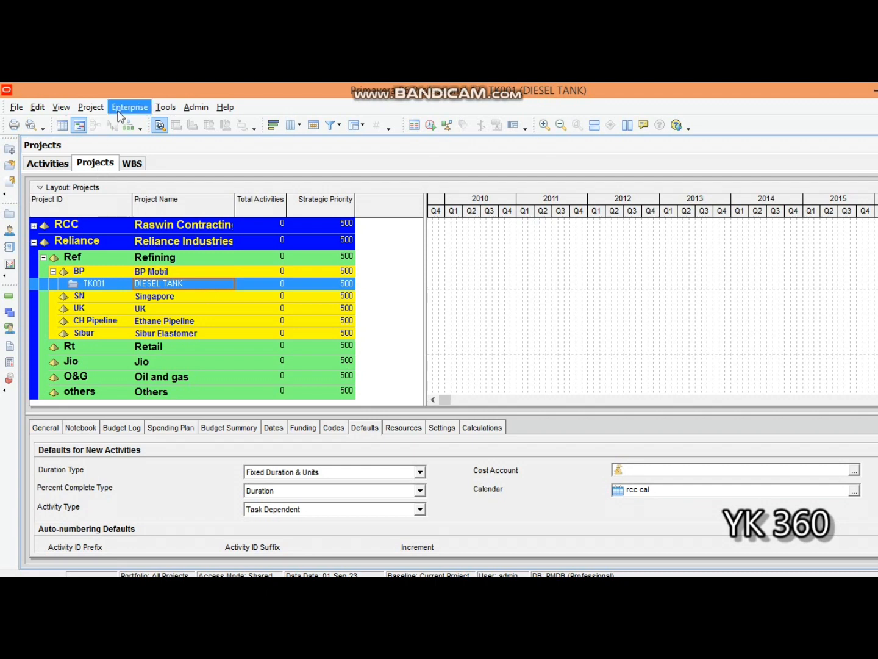
mouse_move(129, 108)
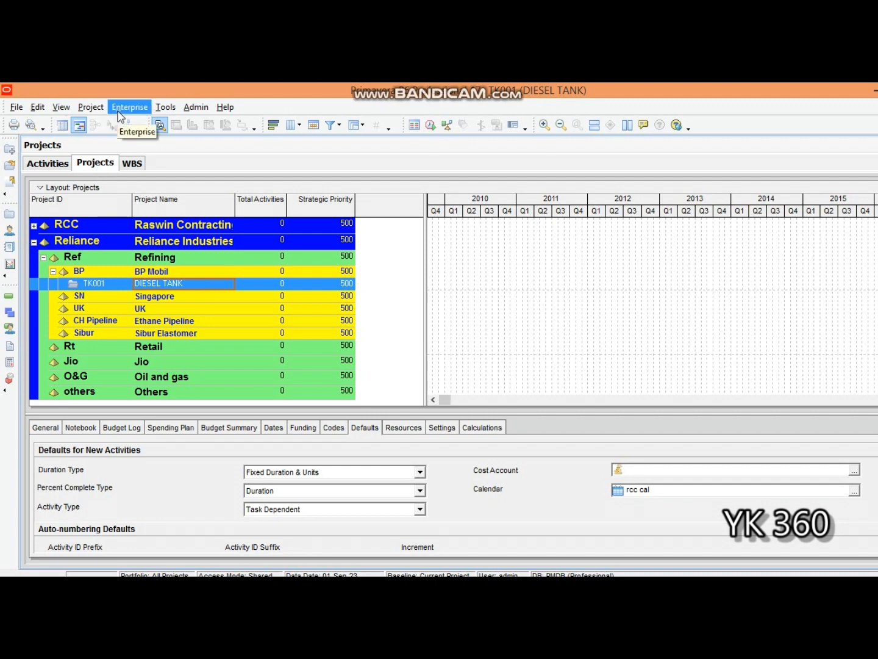
Show the Enterprise Calendars dialog on the empty Project calendars list after previewing Global.
click(129, 107)
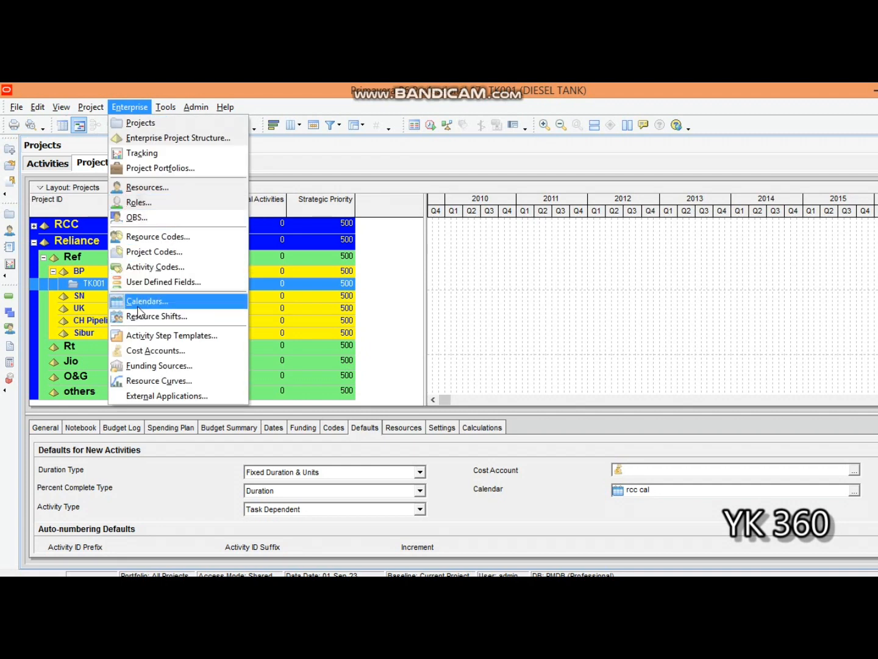
click(146, 300)
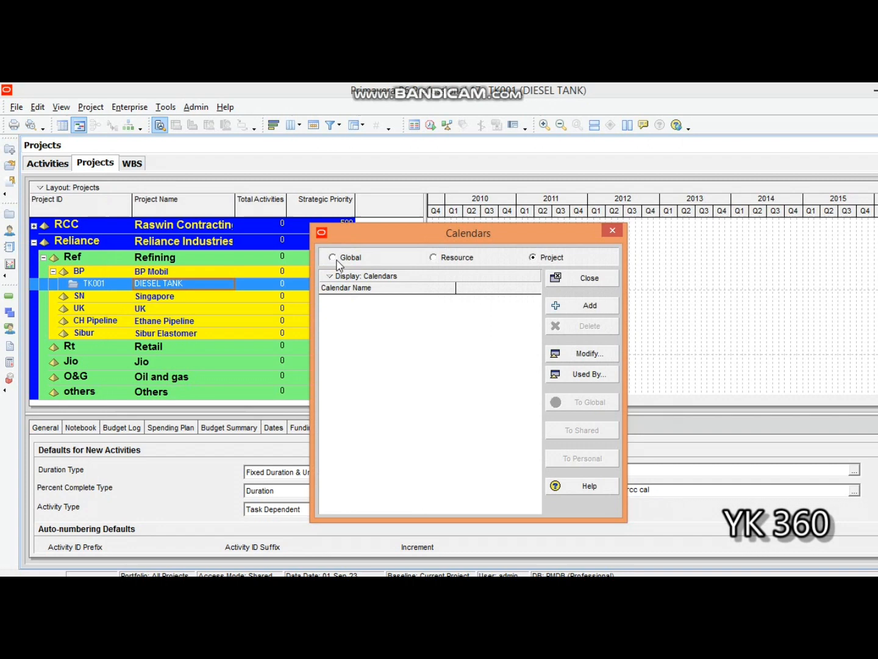
click(333, 256)
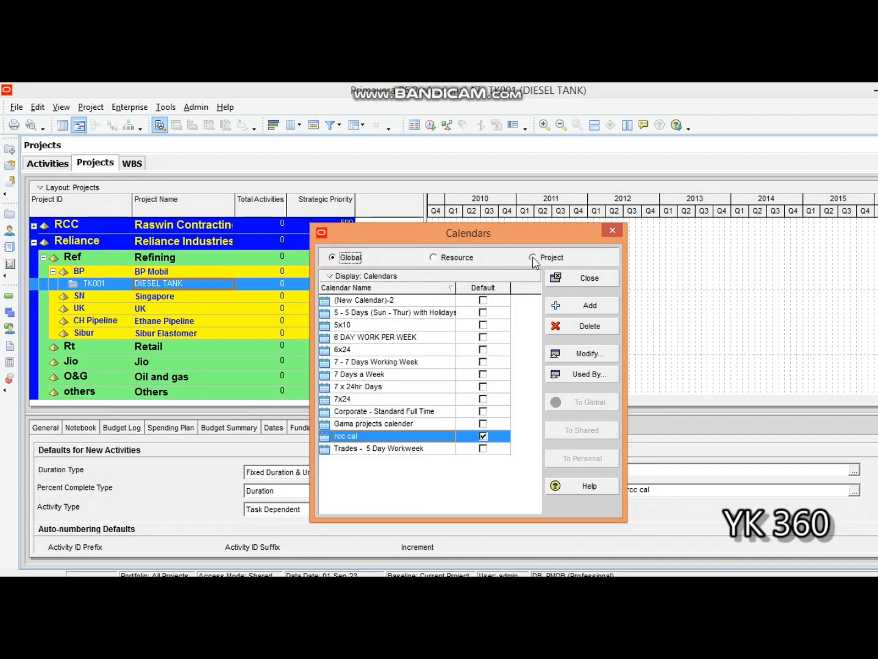
click(534, 256)
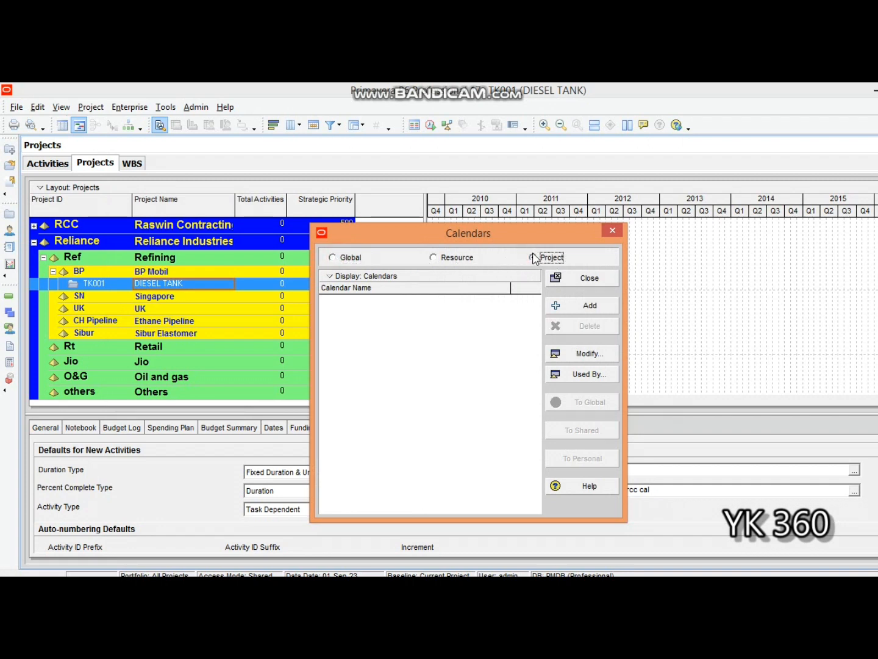
click(535, 257)
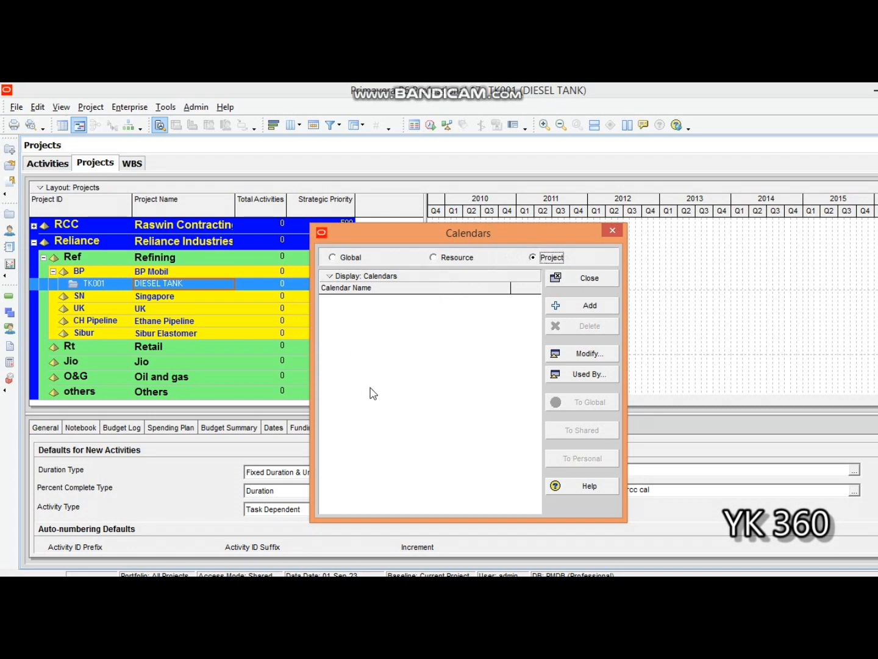
mouse_move(372, 400)
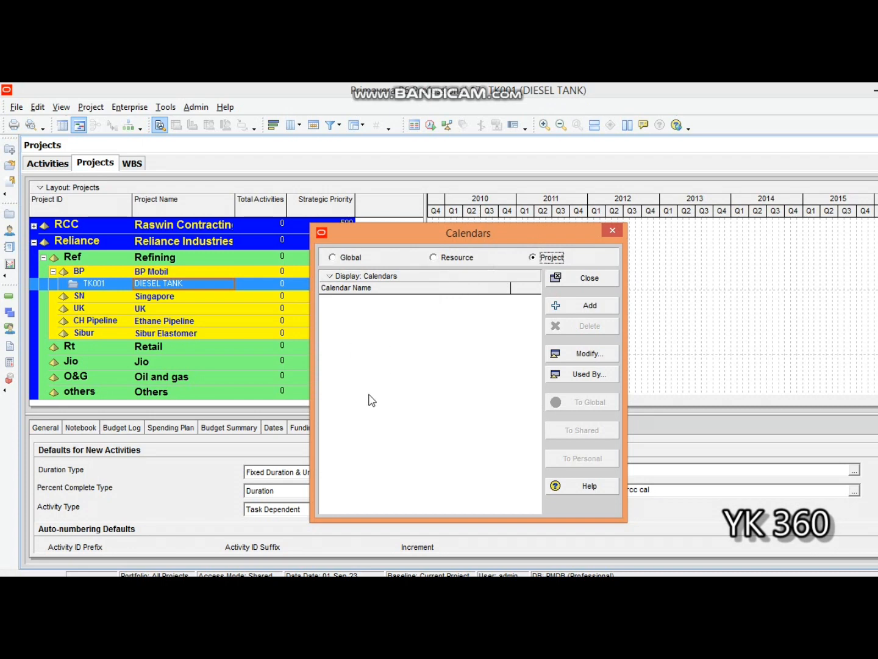
mouse_move(503, 341)
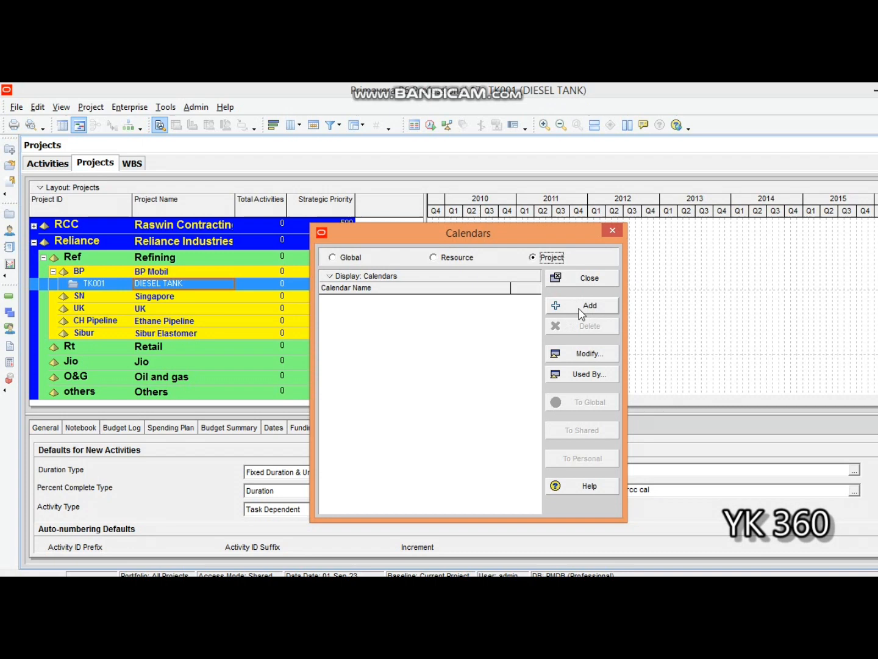
Add a project calendar choosing '7 Days a Week' as the global calendar to copy from.
click(587, 305)
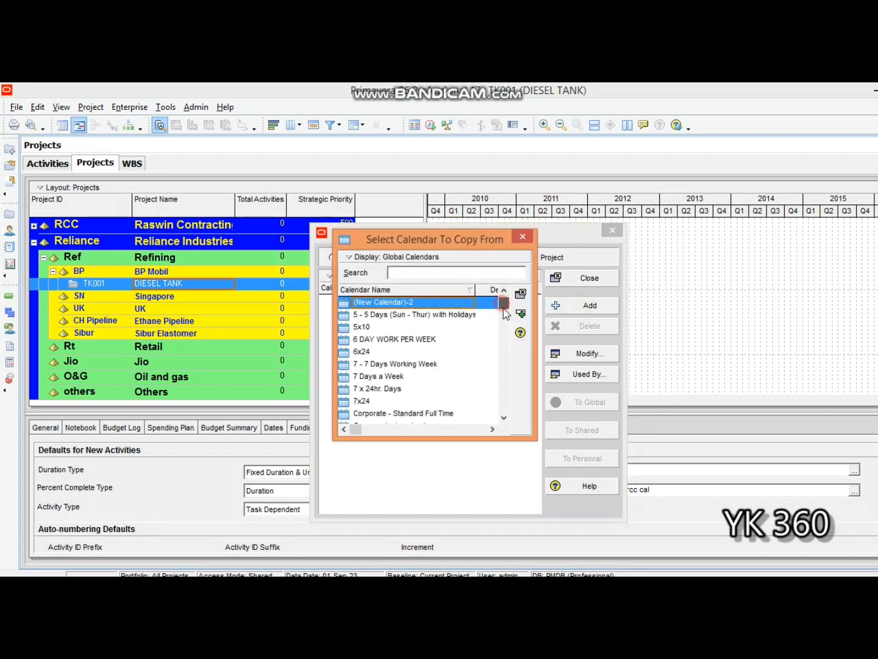
scroll(down, 3)
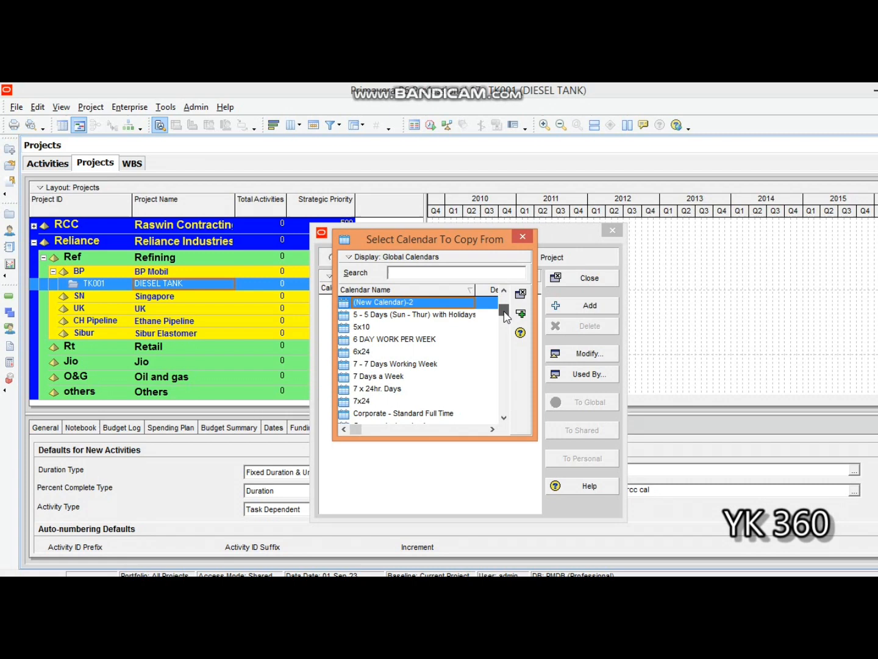
click(396, 376)
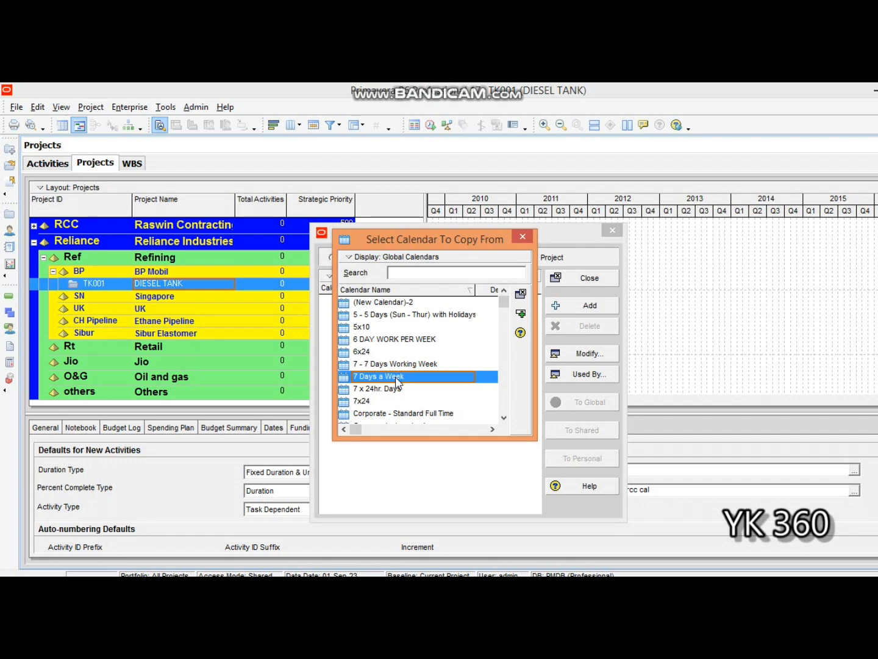
mouse_move(398, 383)
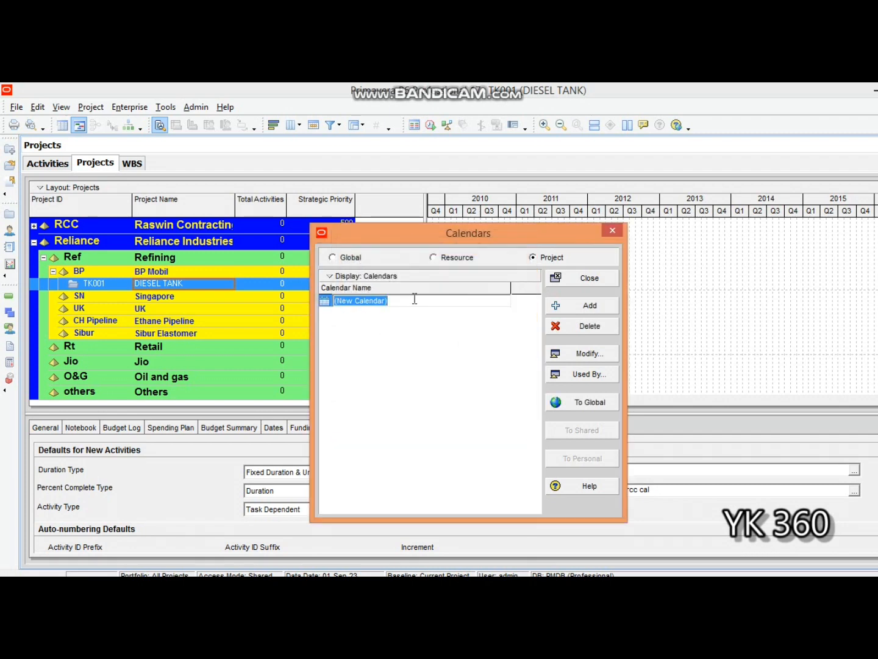
Name the new project calendar 'CL TK 001'.
text(C)
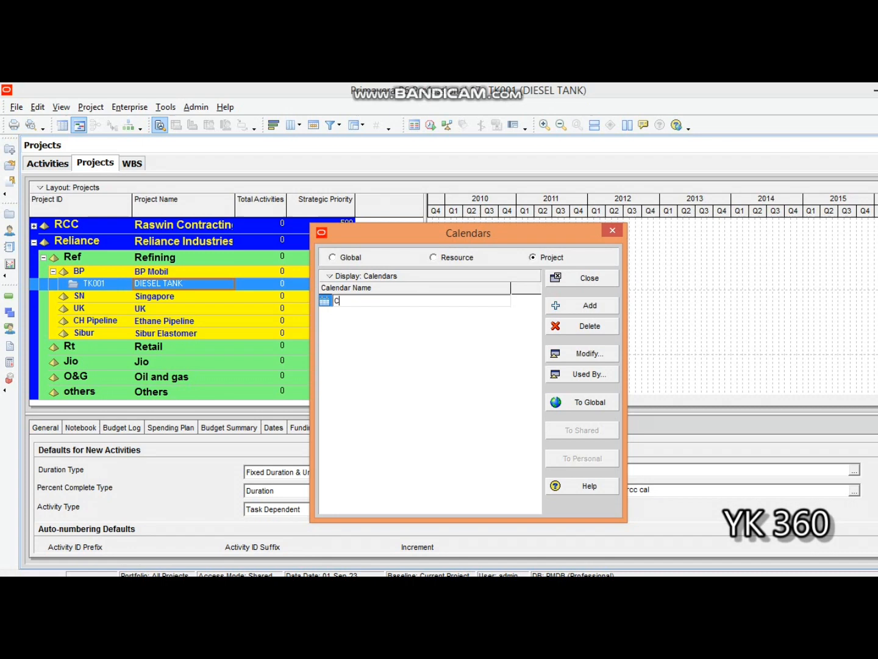
text(L)
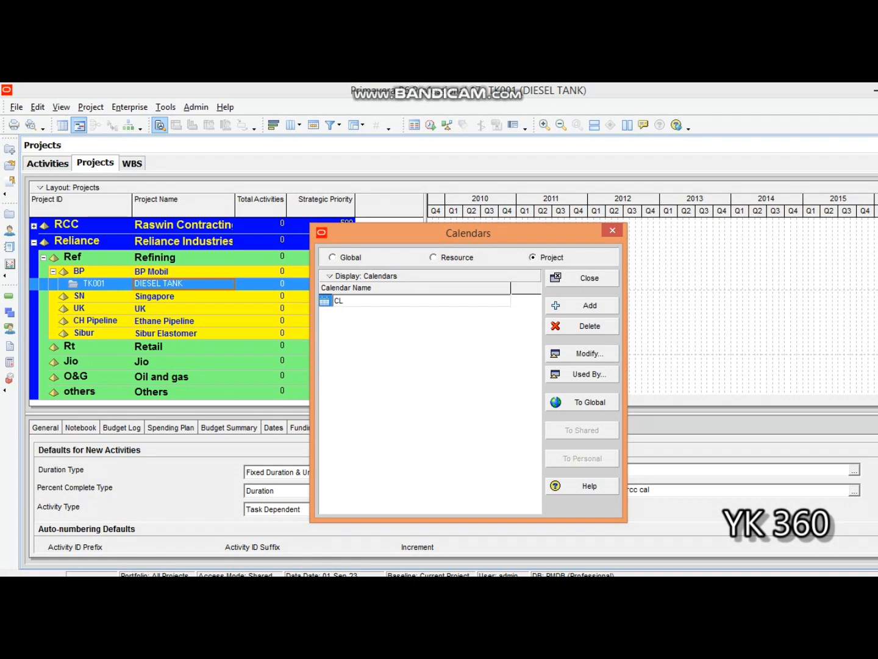
text(TK)
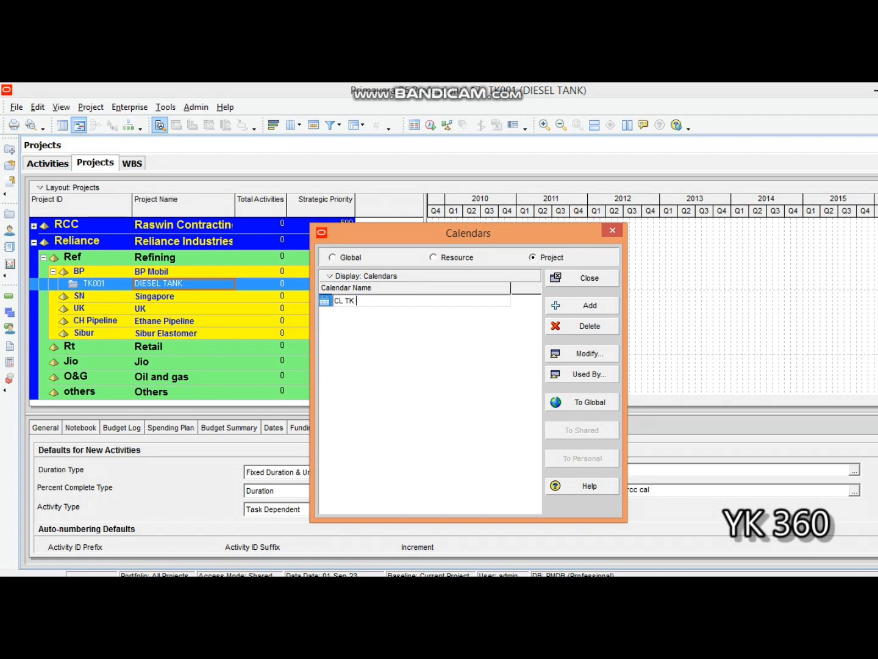
text(001)
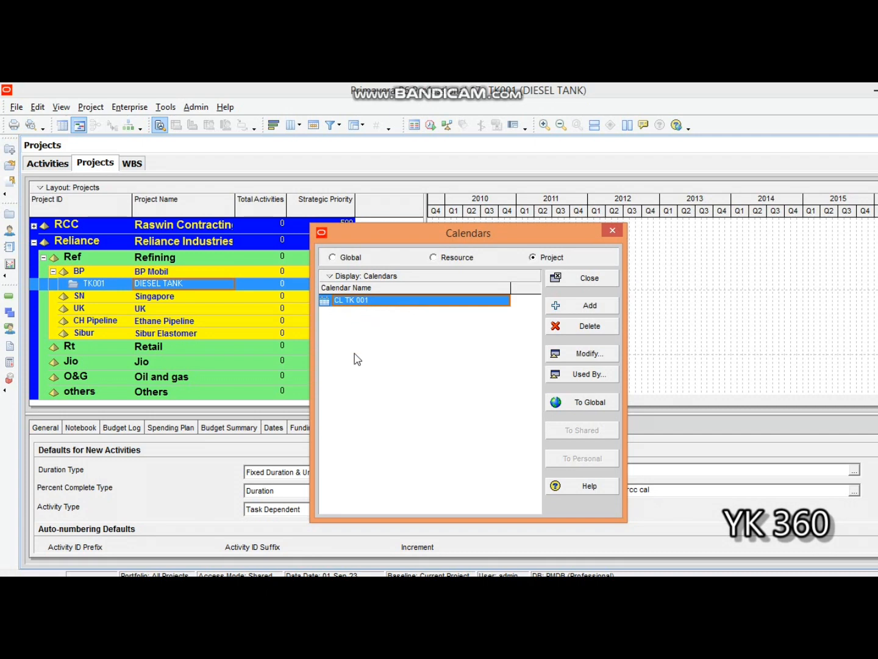
mouse_move(379, 324)
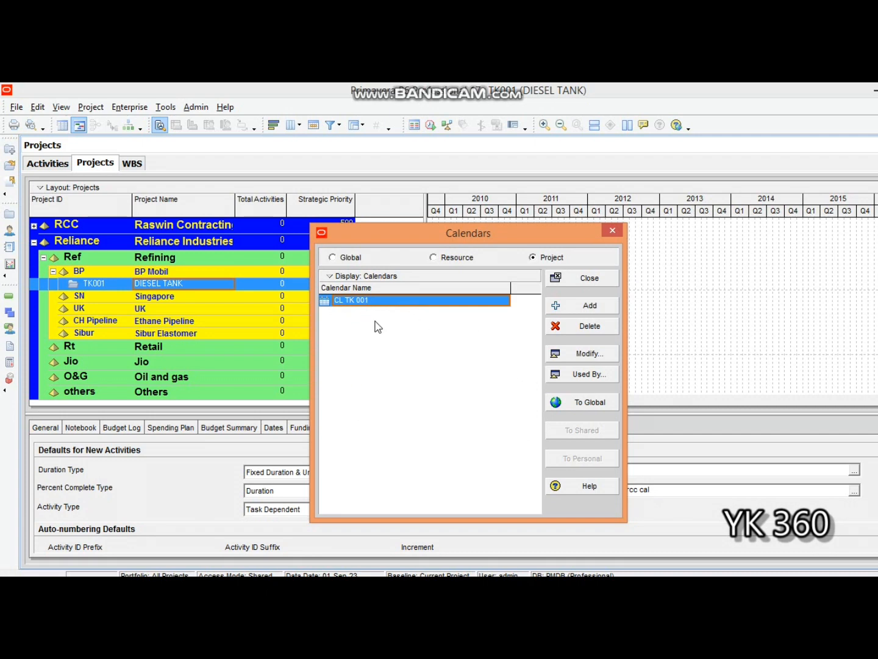
mouse_move(486, 344)
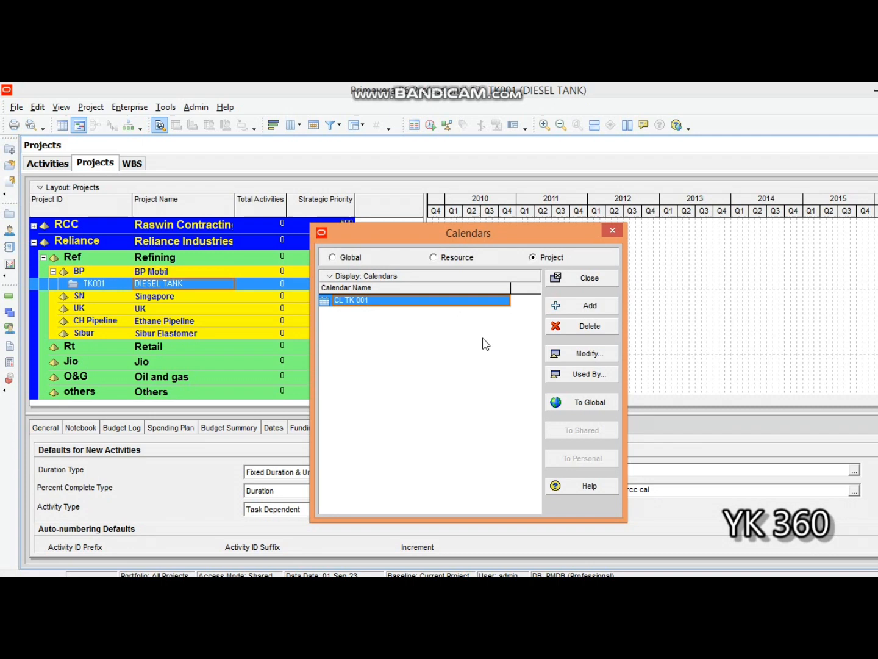
mouse_move(581, 353)
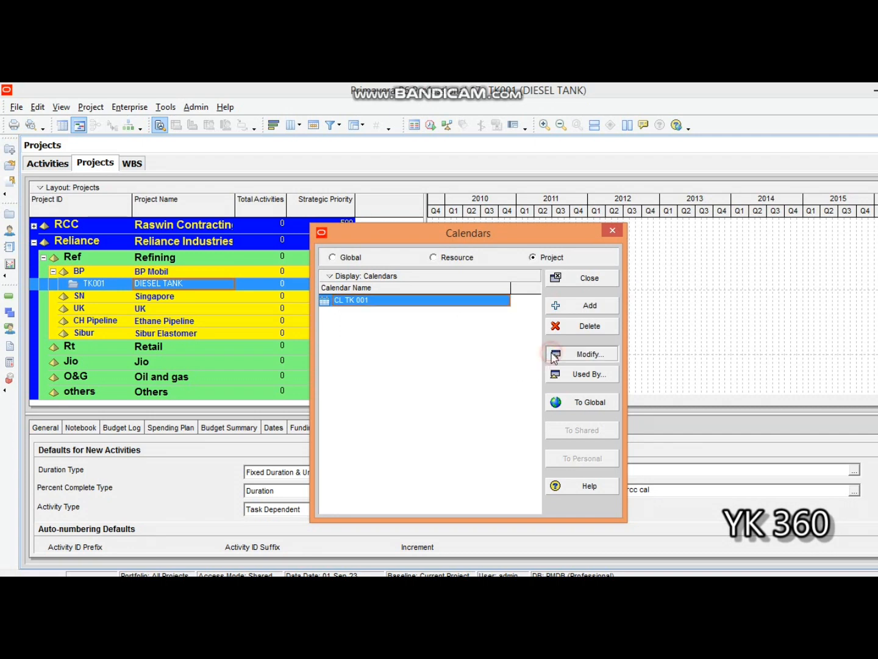
Modify CL TK 001 and set it to Detailed work hours/day.
click(589, 354)
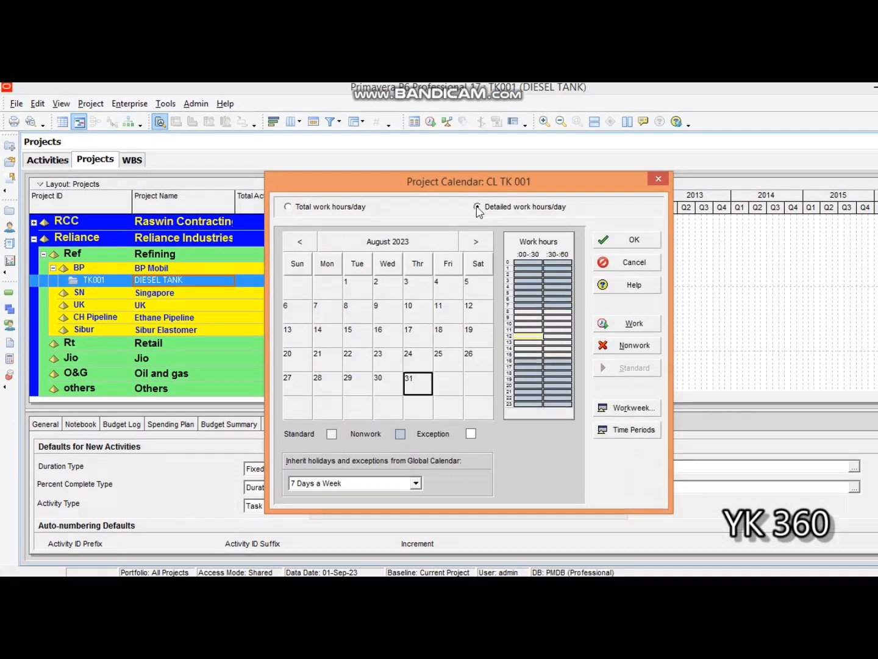
click(477, 207)
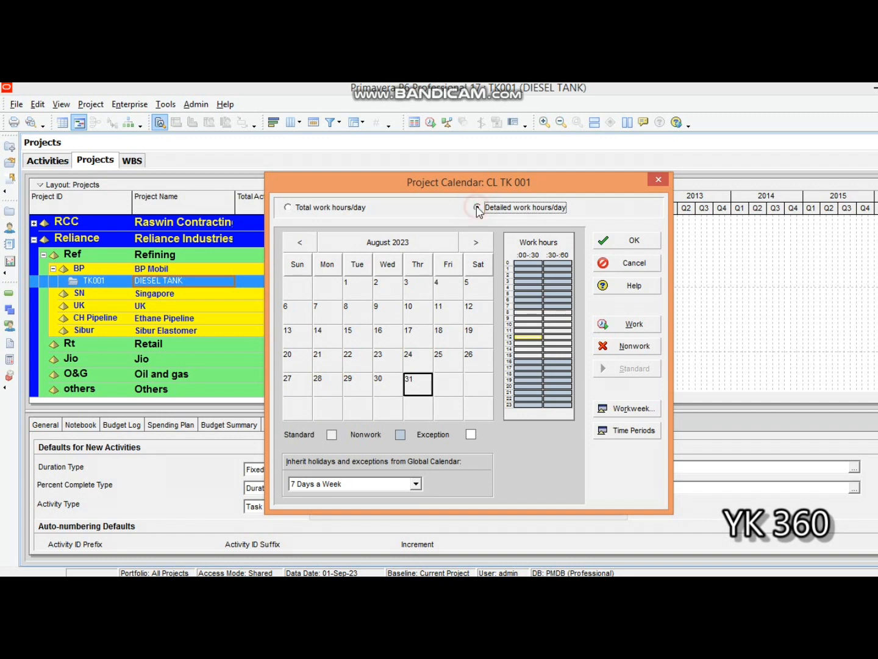
click(477, 207)
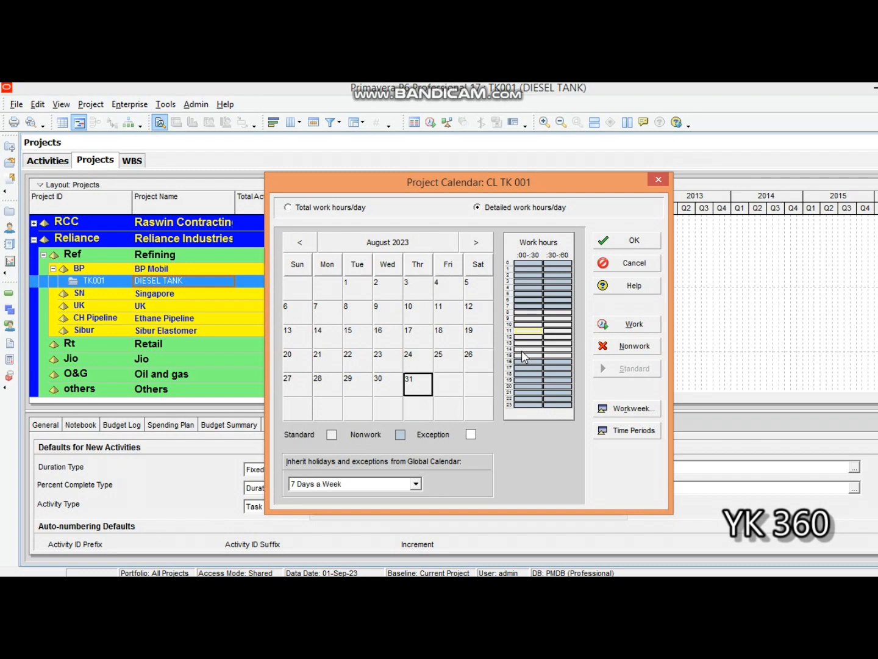
mouse_move(523, 300)
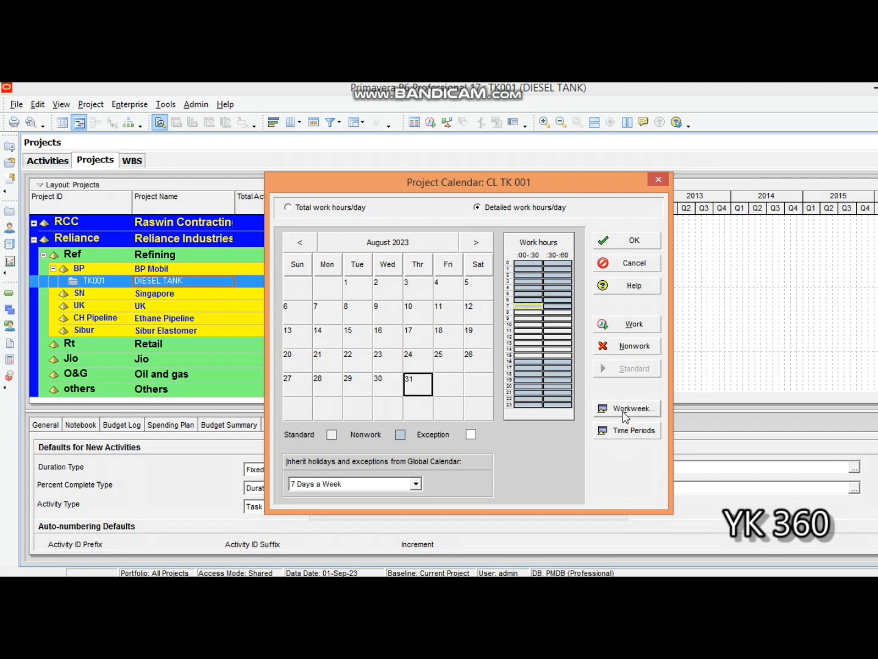
Set the Workweek's daily hours for all seven days and confirm the calendar.
click(627, 407)
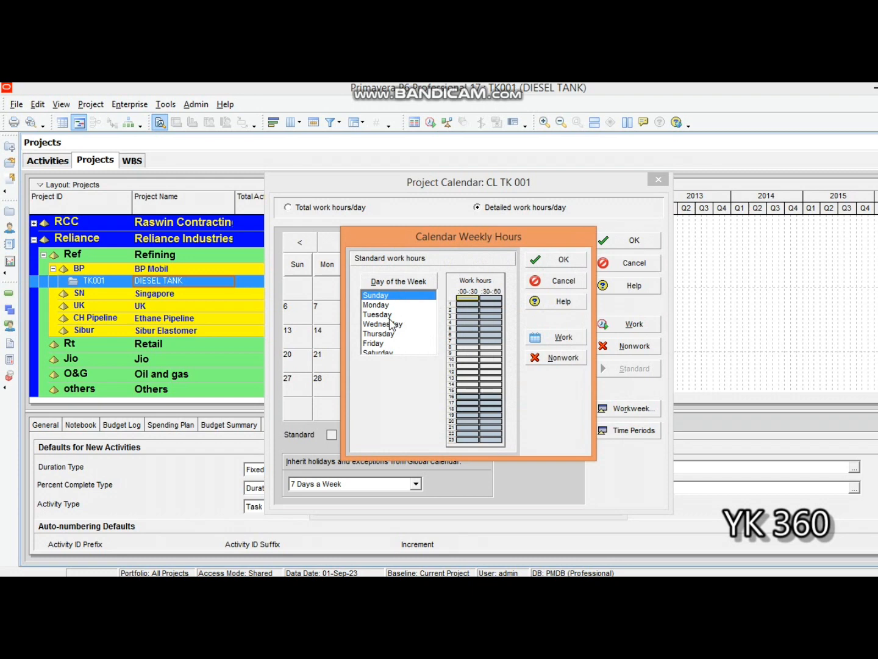
mouse_move(390, 315)
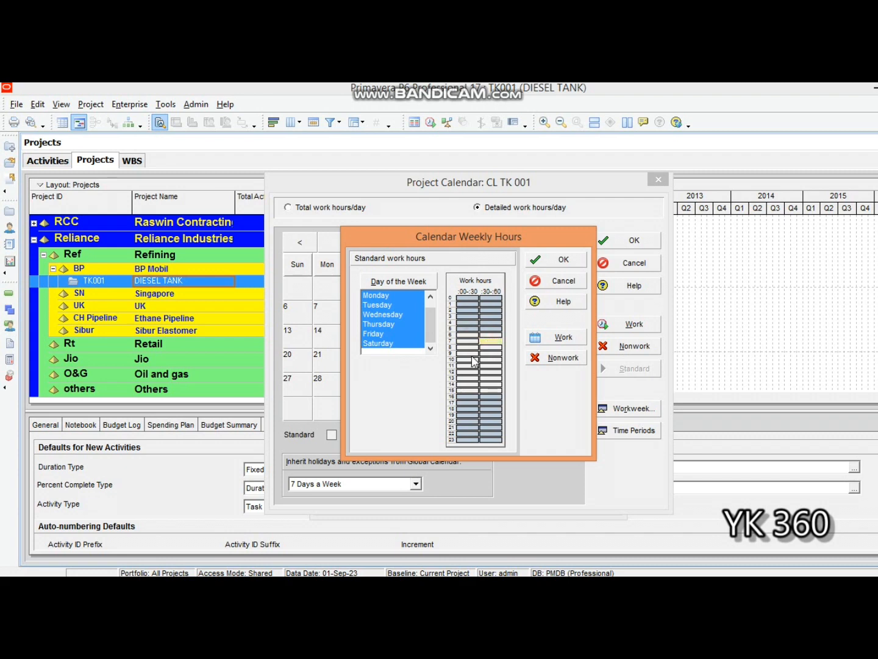
mouse_move(471, 361)
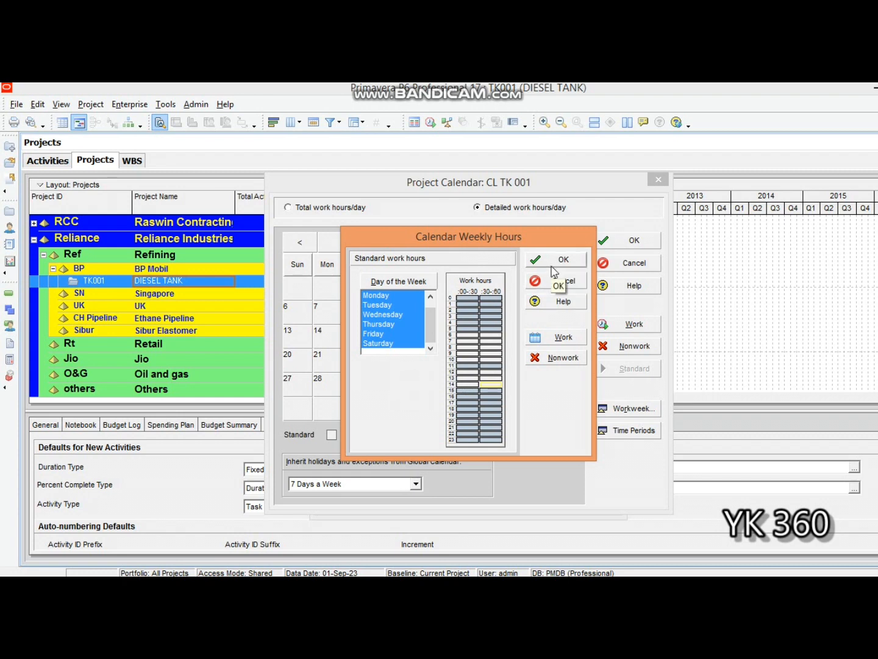
click(554, 258)
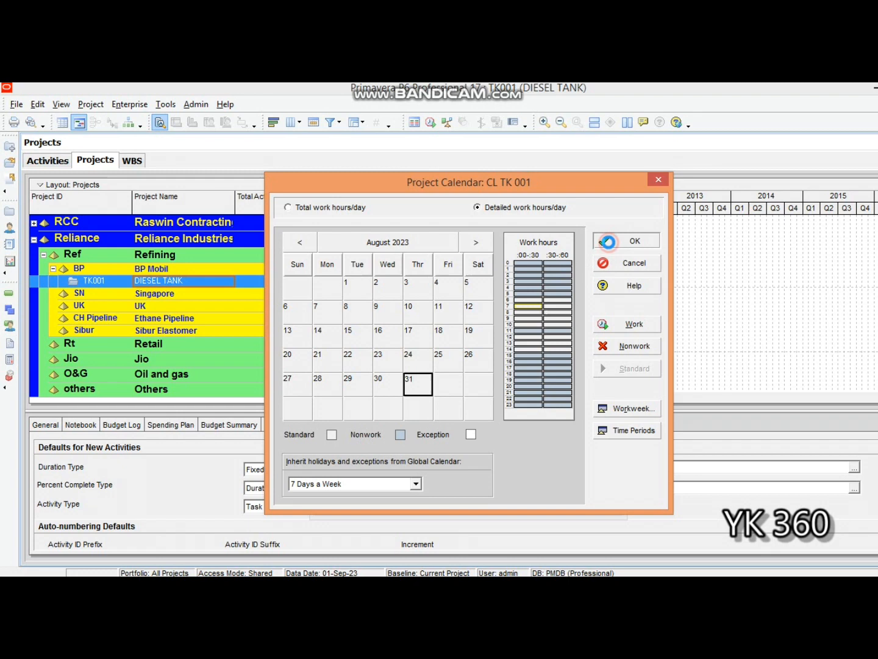
click(634, 240)
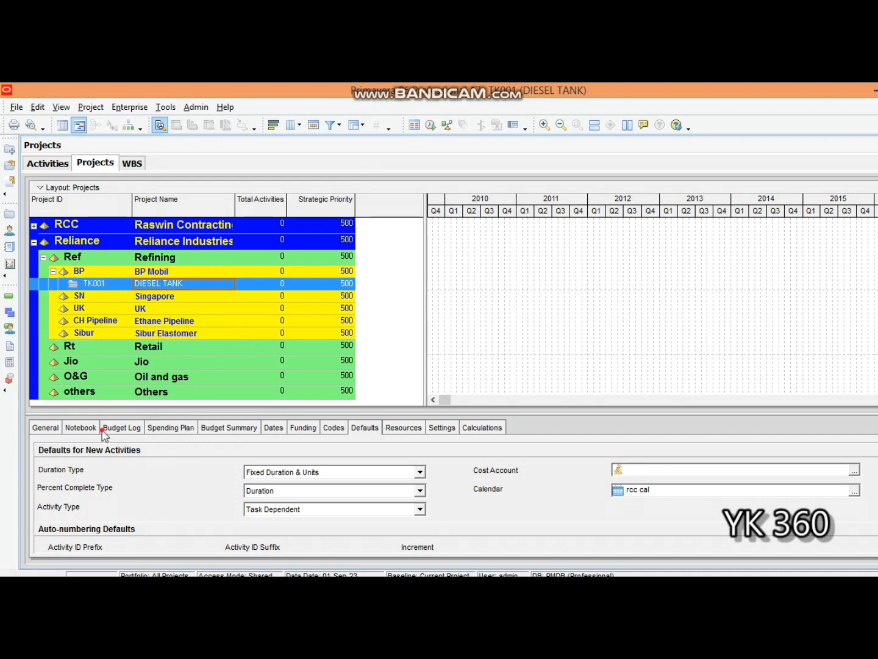
click(44, 426)
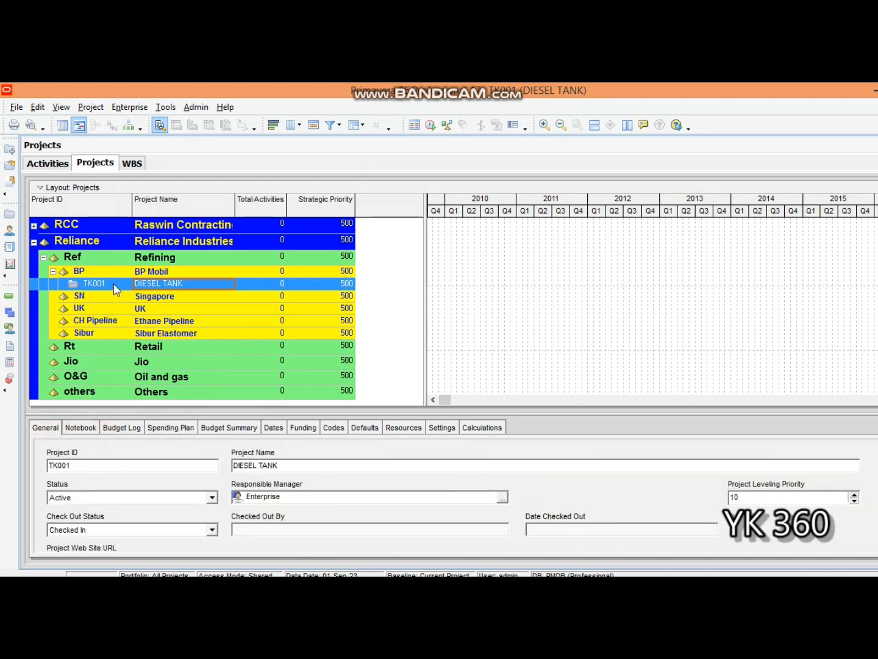
double_click(93, 283)
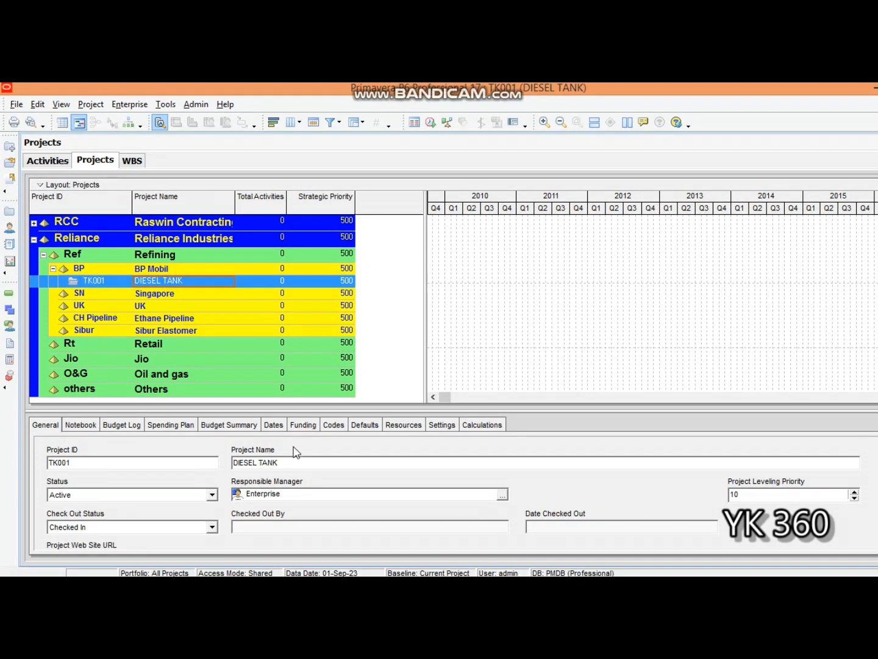
click(363, 425)
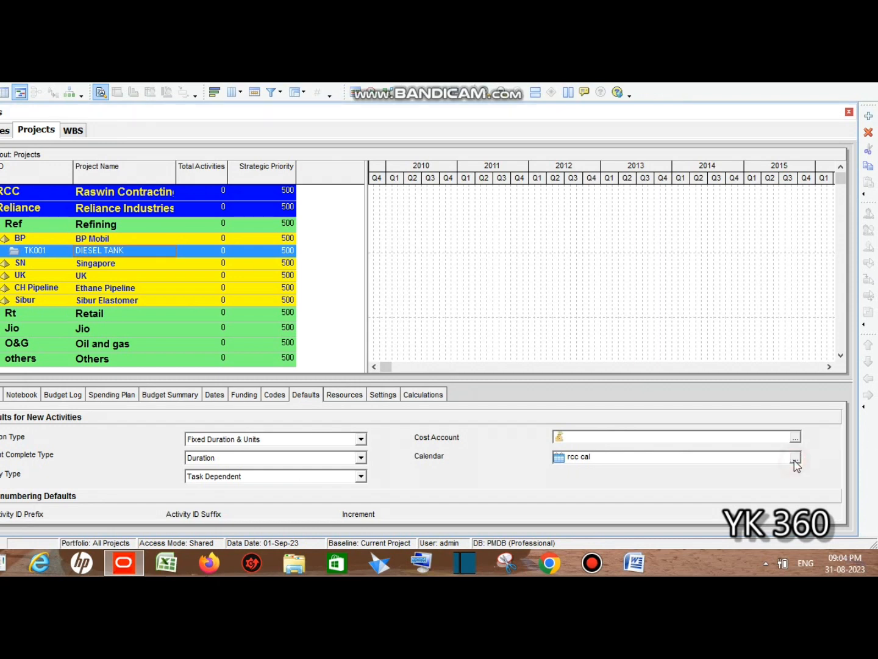
click(795, 456)
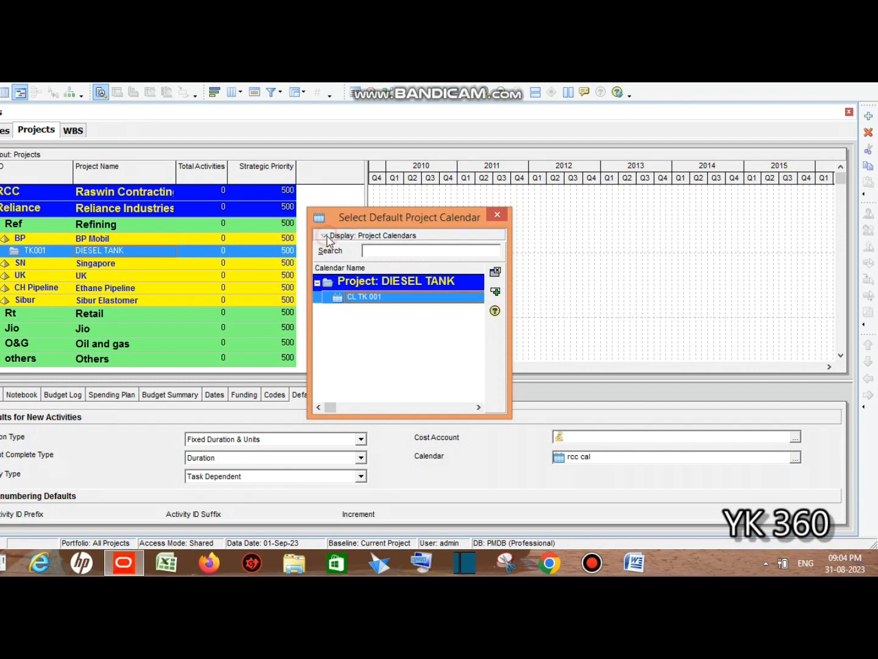
Switch the default-calendar picker's Display to Project Calendars to choose CL TK 001.
click(327, 234)
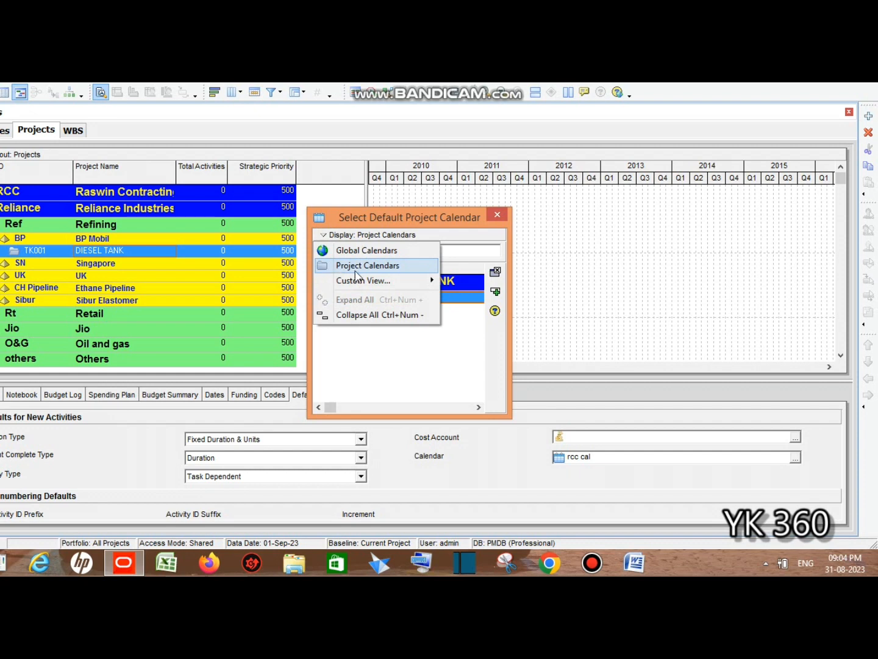
click(366, 250)
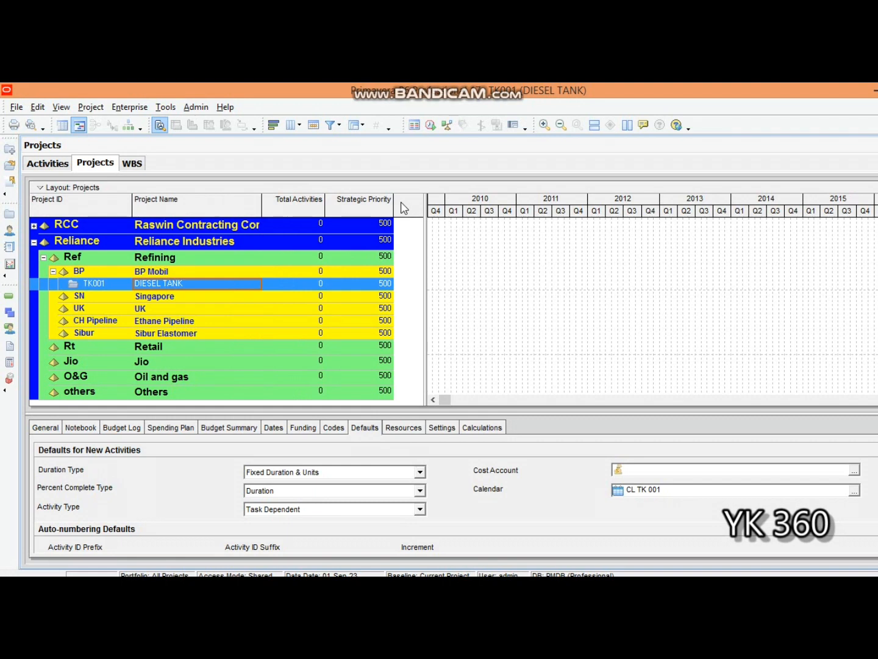
mouse_move(234, 298)
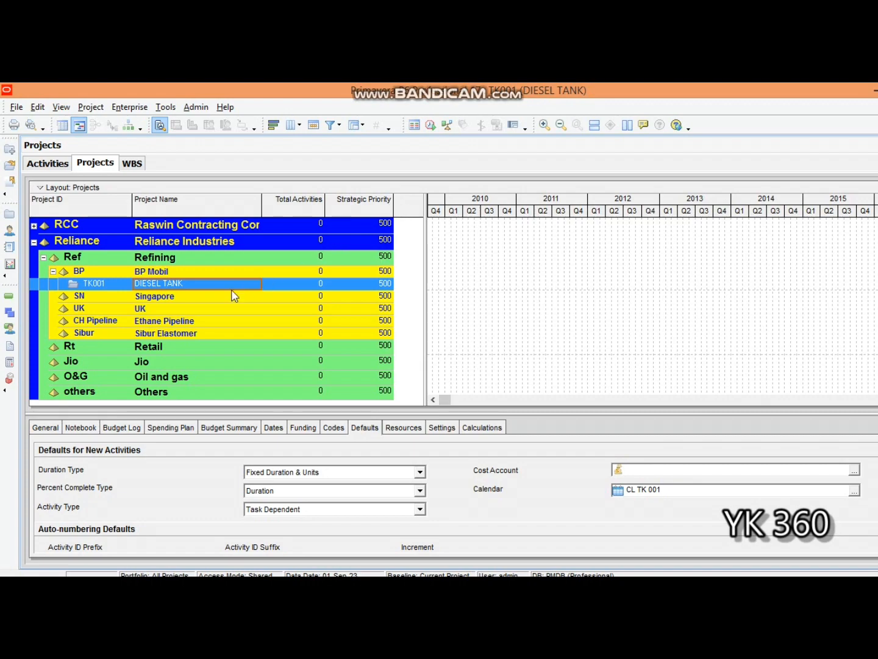